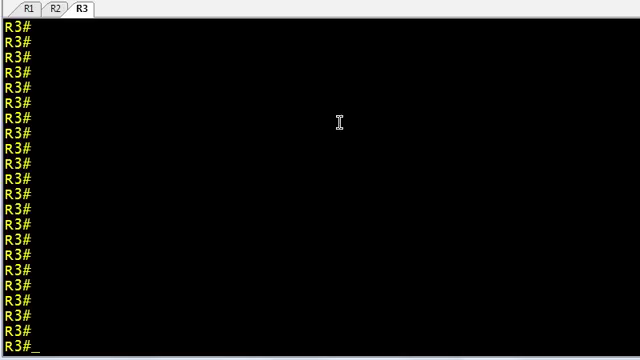
On R2, show the running-config from the line section, highlighting 'no login' under vty 0 4.
left_click(58, 10)
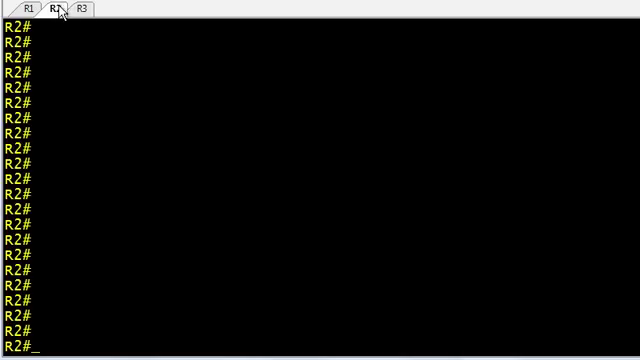
type("show r")
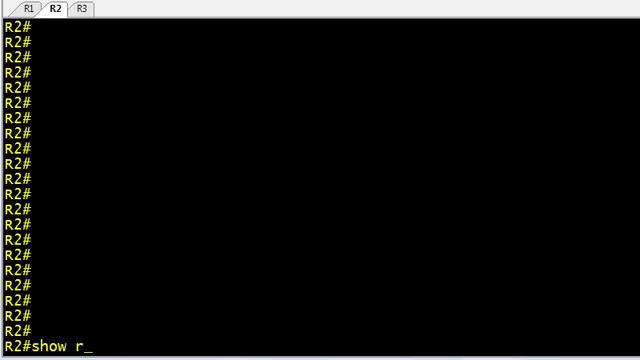
type("un |")
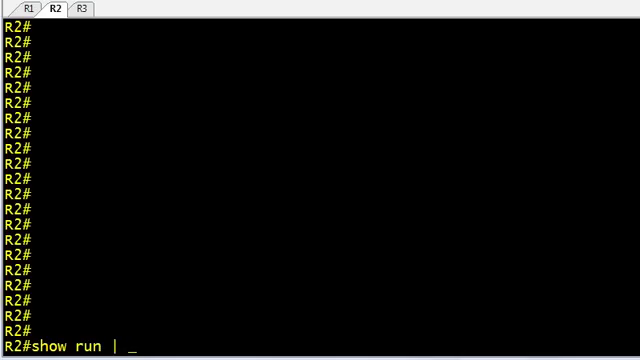
type("b")
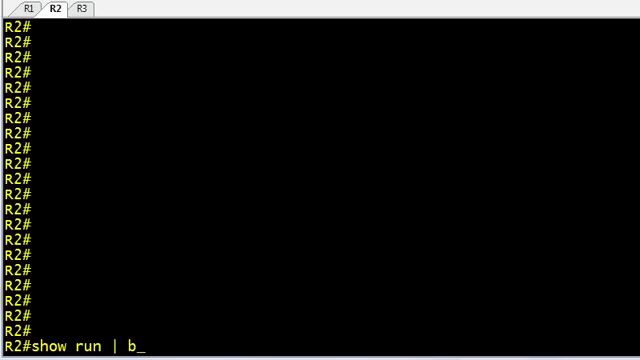
type("egin line")
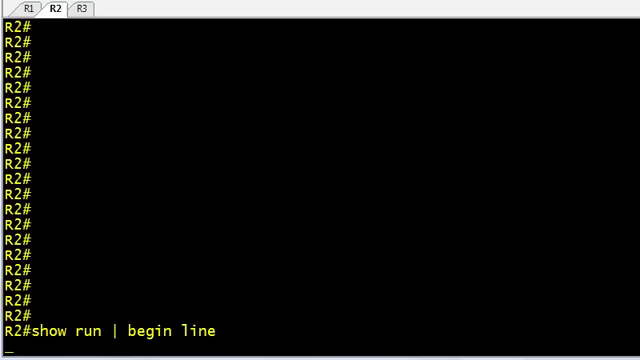
key("Return")
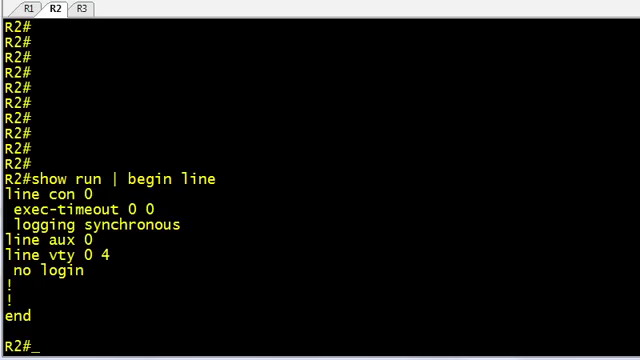
mouse_move(198, 296)
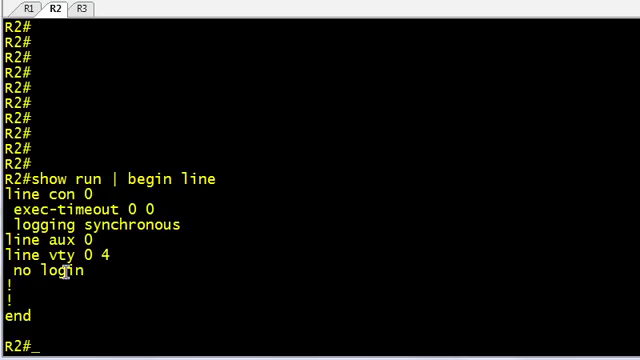
double_click(42, 272)
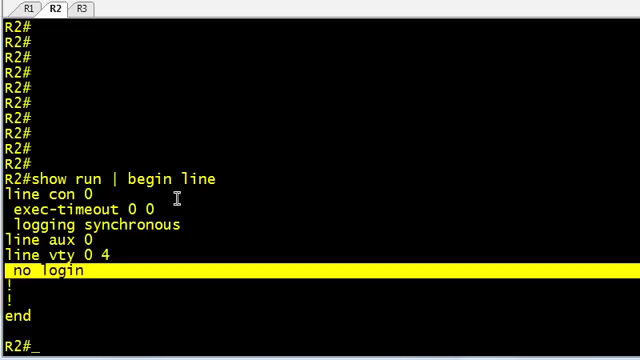
From R1, telnet to R2 at 10.0.0.2, connecting without any login prompt.
left_click(14, 8)
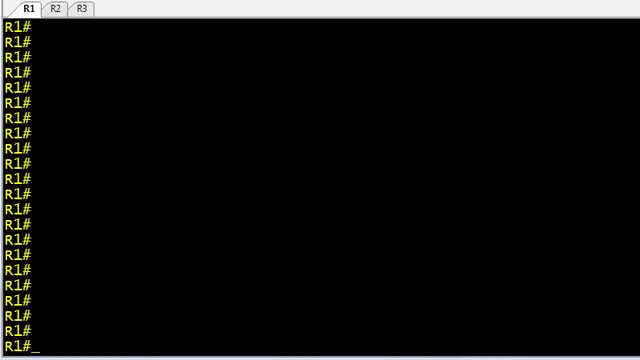
type("telnet 1")
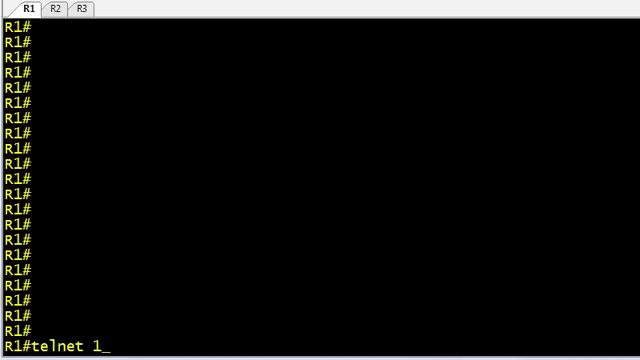
type("0.0.0.")
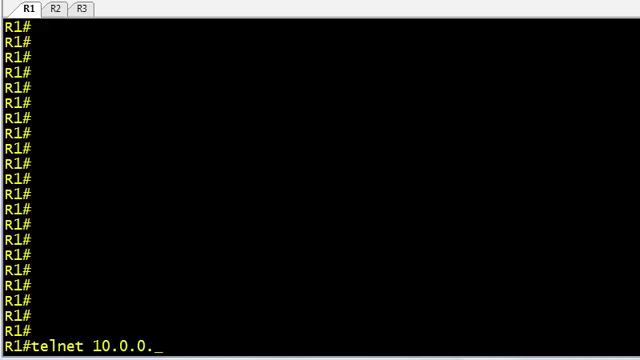
key("Return")
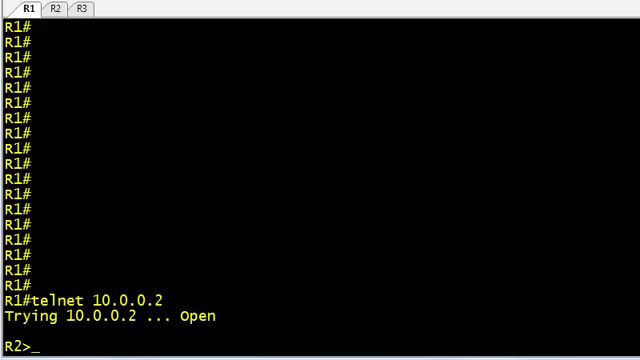
Run 'who' to see the vty session from 10.0.0.1, then exit the telnet session.
type("who")
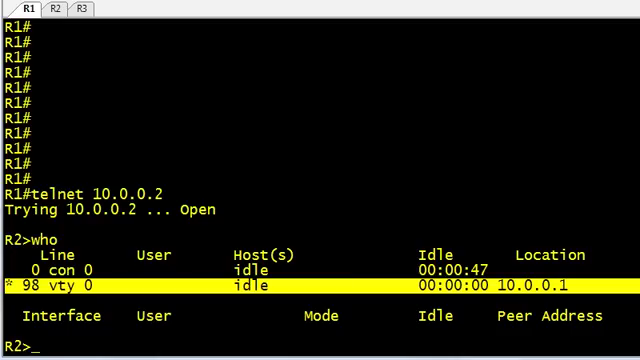
type("exit")
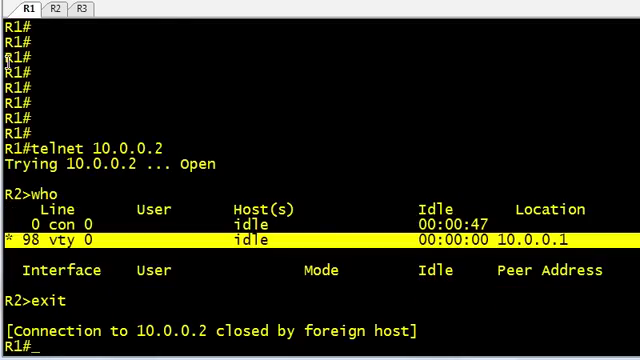
left_click(58, 8)
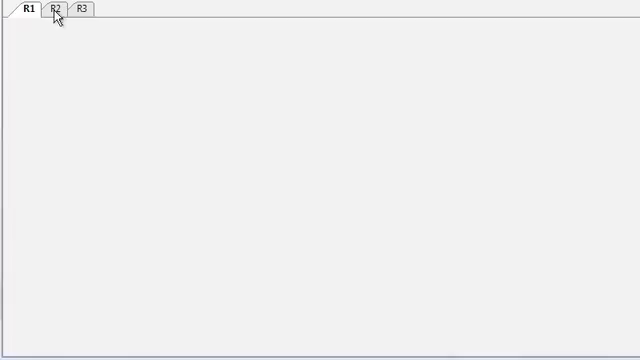
Return to R2, where 'who' now lists only the console line.
left_click(60, 10)
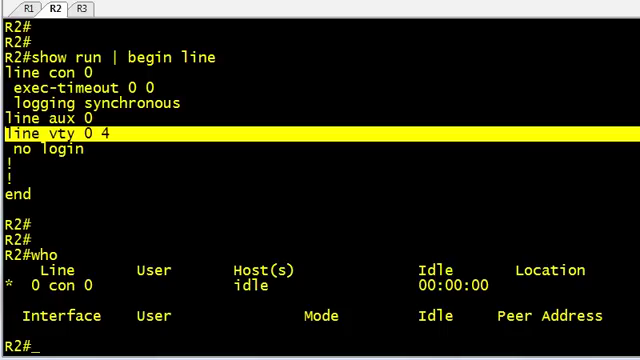
Enter configuration for vty lines 0 4 on R2 and require login.
type("conf t")
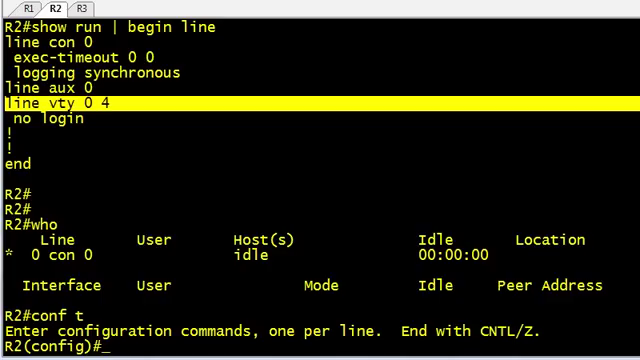
type("line")
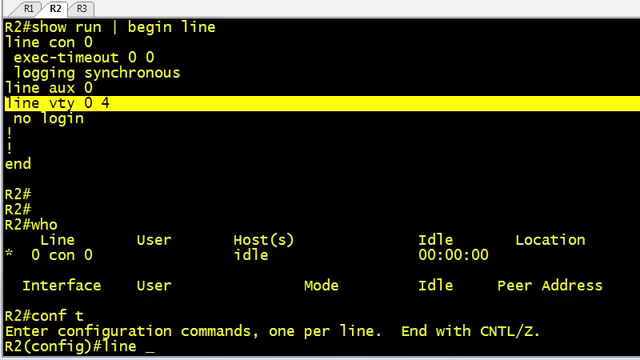
type("vty 0 4")
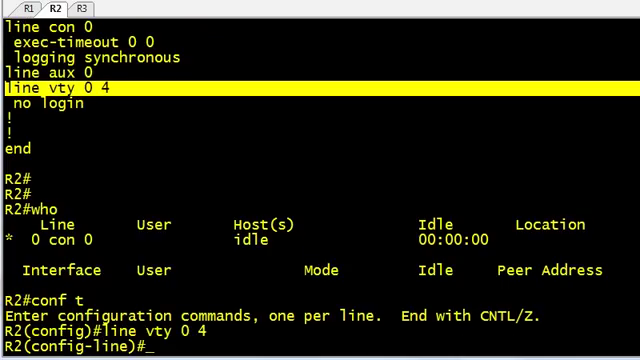
type("login")
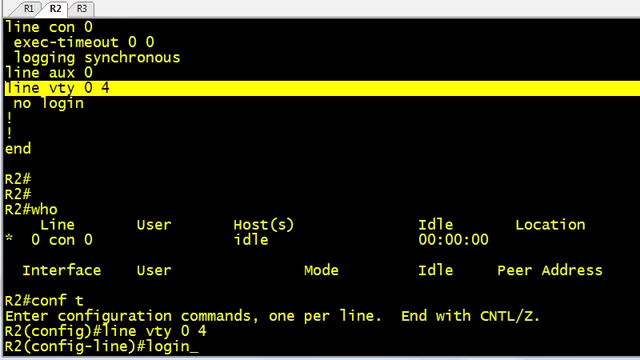
key("Return")
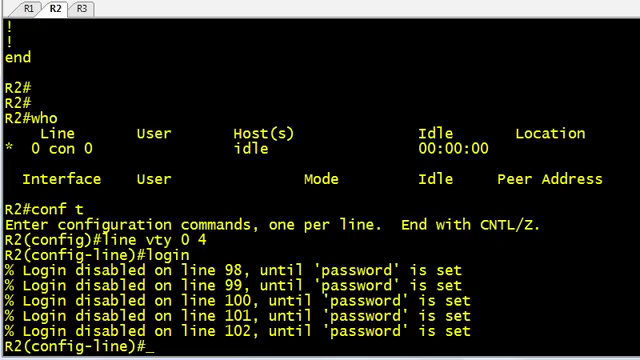
type("pa")
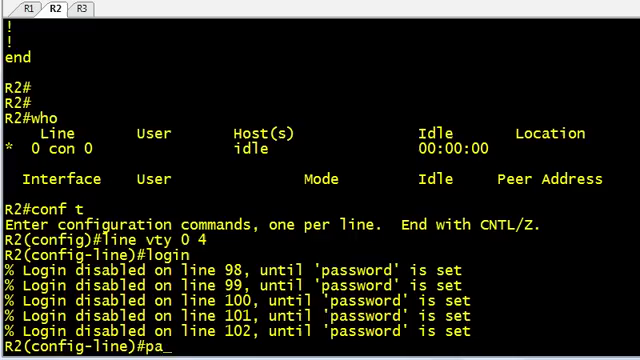
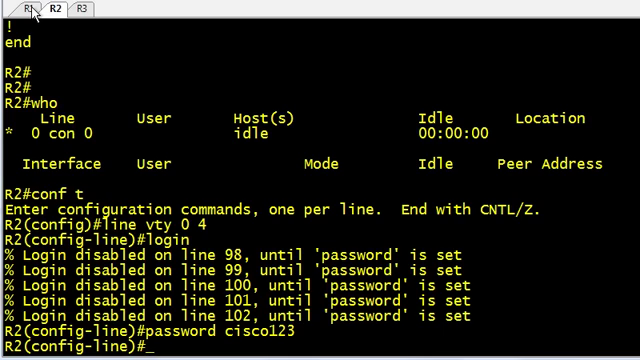
From R1 telnet to R2 with the password, run 'who' to see the vty session, then exit.
left_click(16, 8)
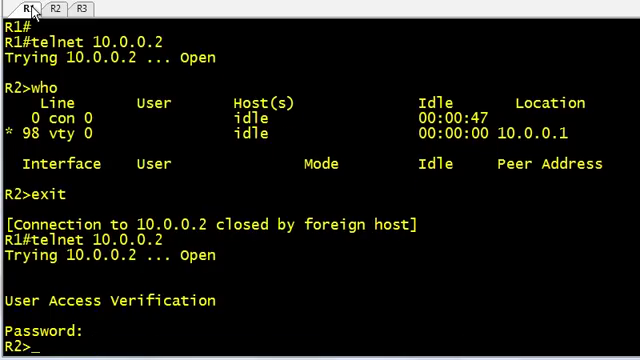
type("who")
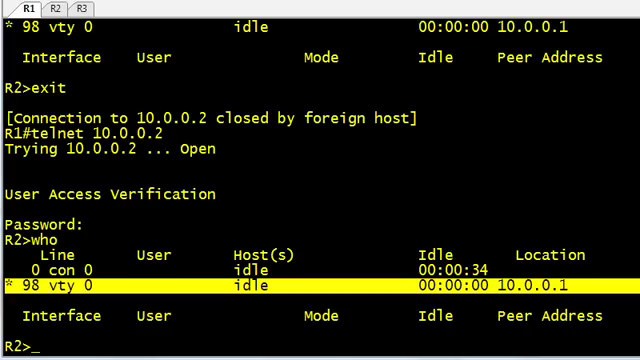
type("exit")
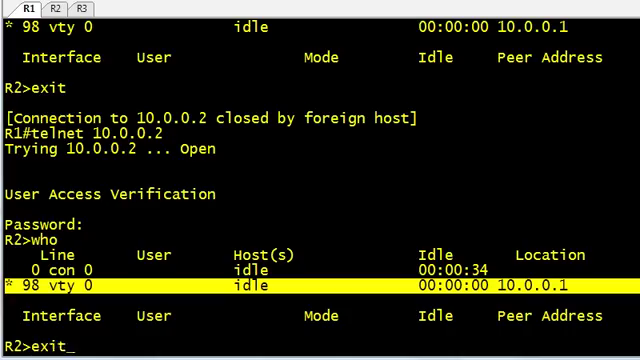
Close the telnet session, returning to R2's vty 0 4 login/password configuration.
key("Return")
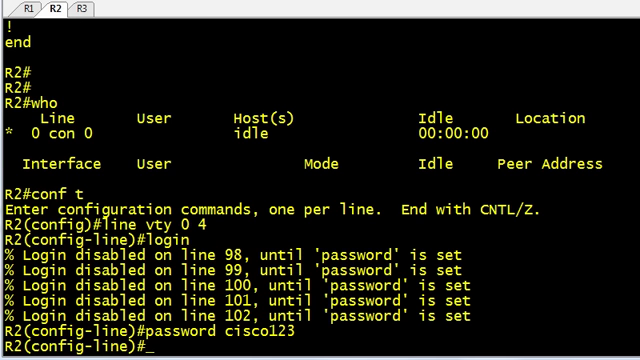
type("exit")
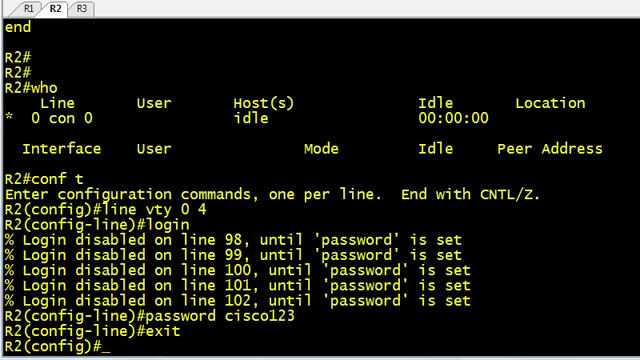
type("usernmae")
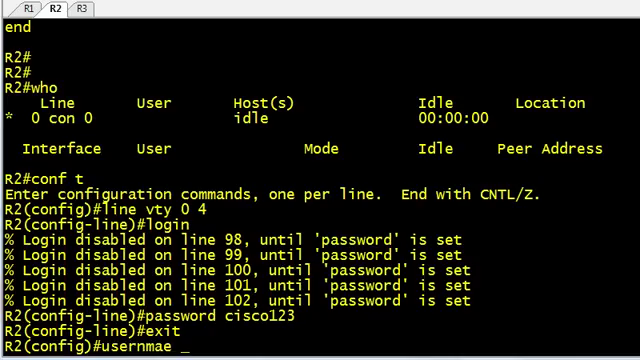
type("m")
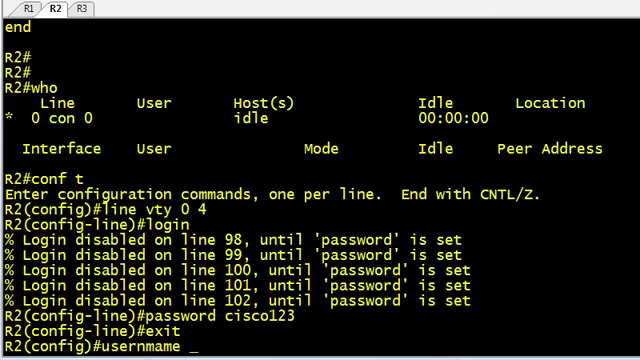
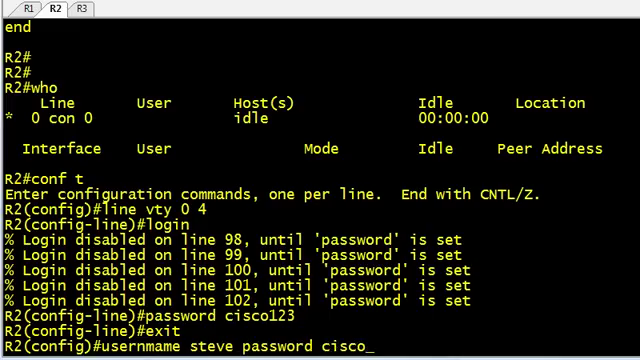
key("Return")
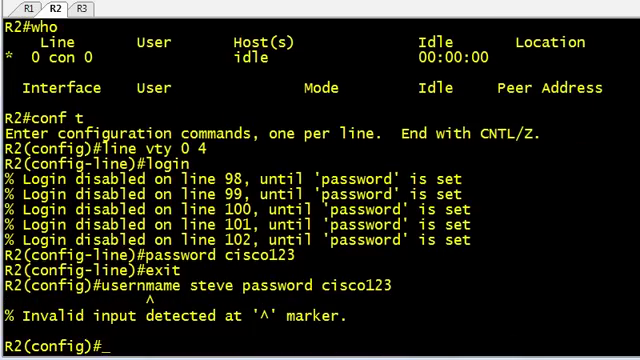
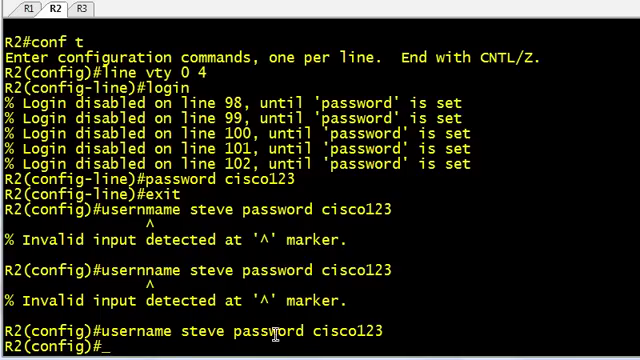
double_click(274, 330)
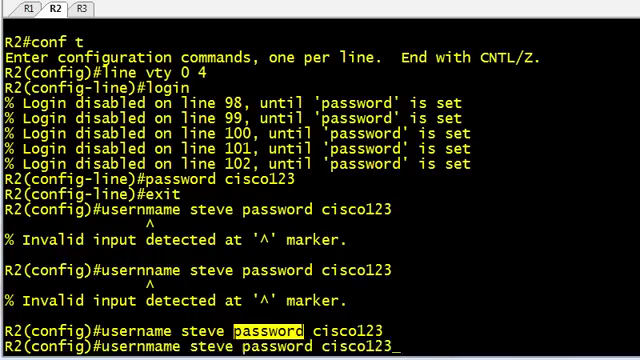
Set vty lines 0 4 on R2 to 'login local' against the local user database.
type("line vty 0 4")
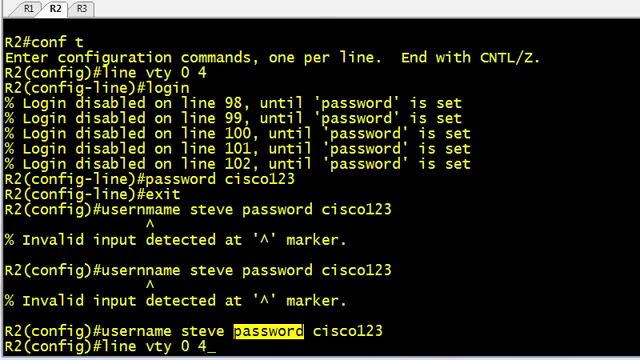
key("Return")
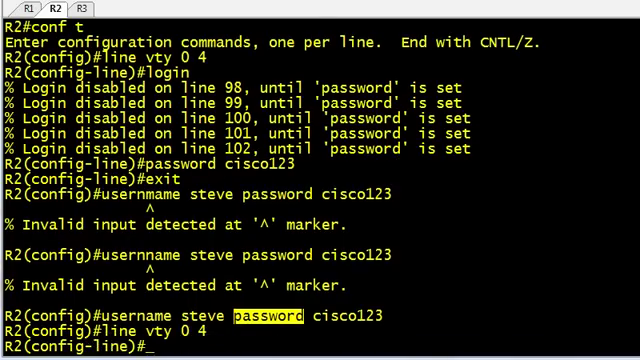
type("login loca")
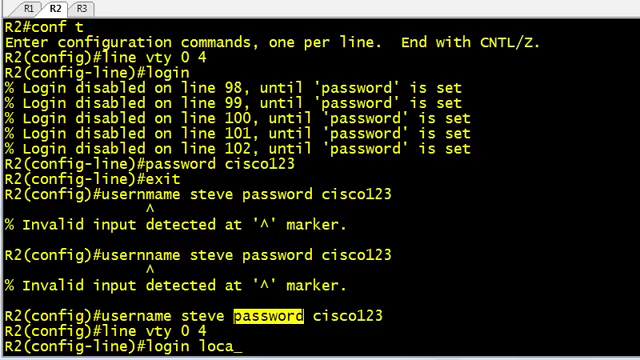
type("l")
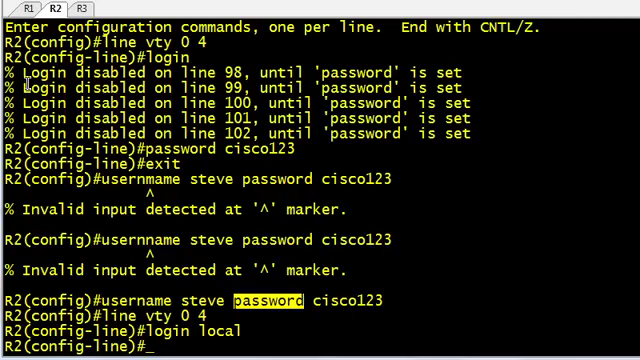
left_click(14, 10)
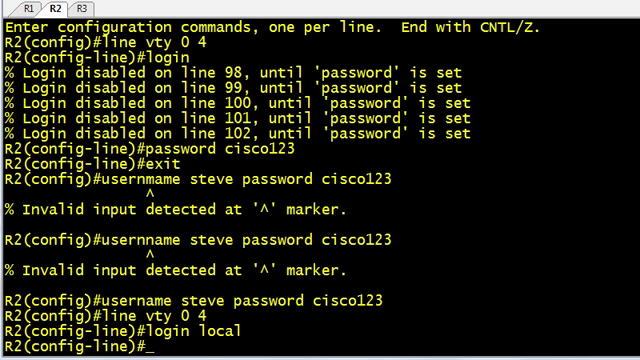
Remove local login from vty lines 0 4 with 'no login local'.
type("no")
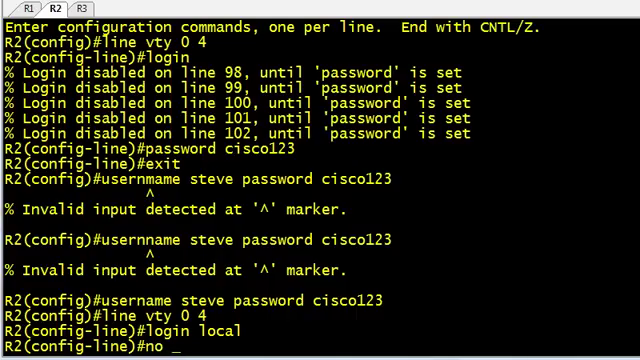
type("login loca")
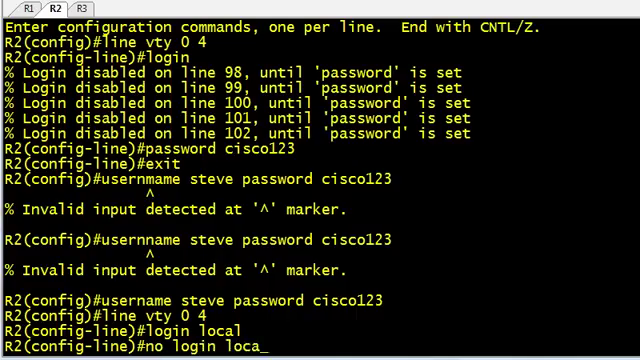
key("Return")
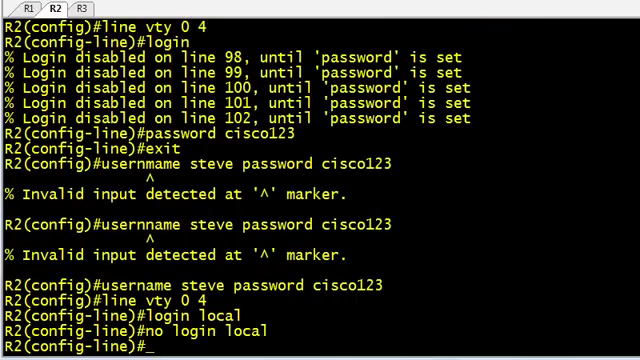
left_click(16, 8)
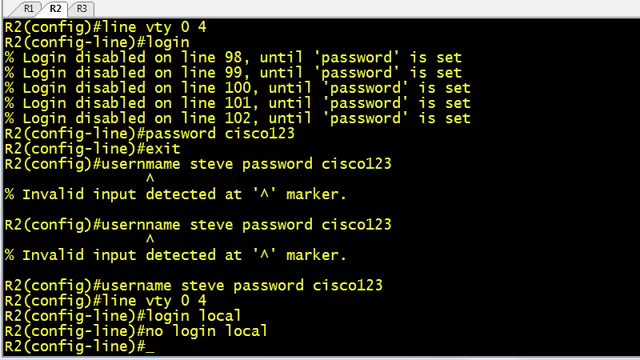
Exit vty line config and enable 'aaa new-model' globally on R2.
type("exit")
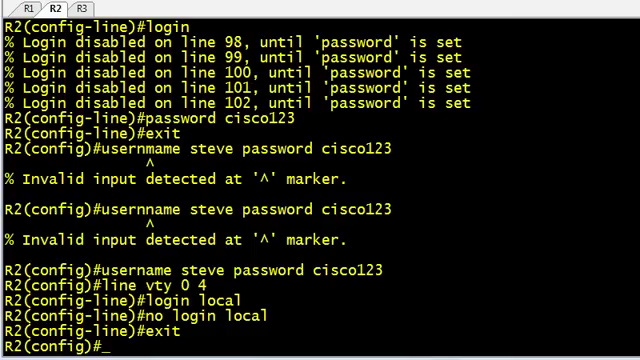
type("aaa")
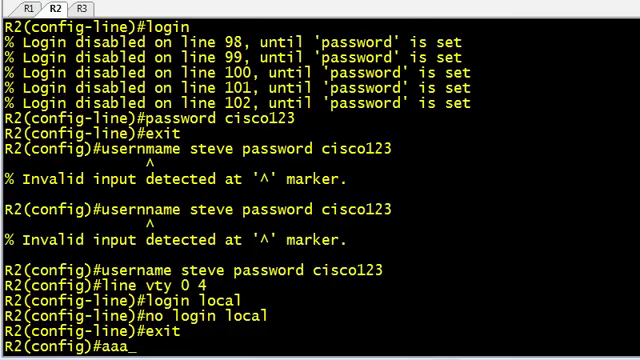
type("aaa new-model")
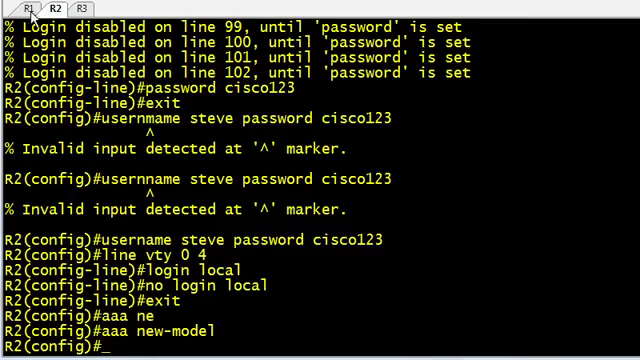
From R1, telnet to 10.0.0.2, log in as steve with the password, then exit to R1.
left_click(12, 8)
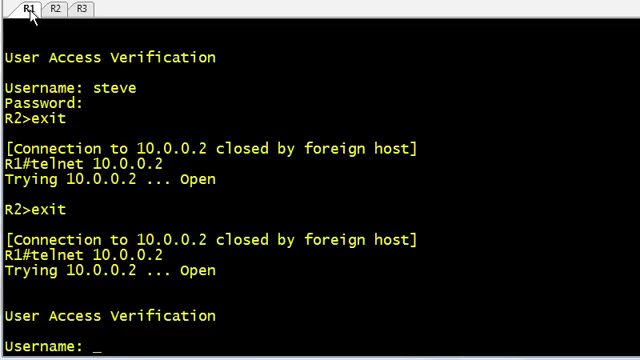
type("s")
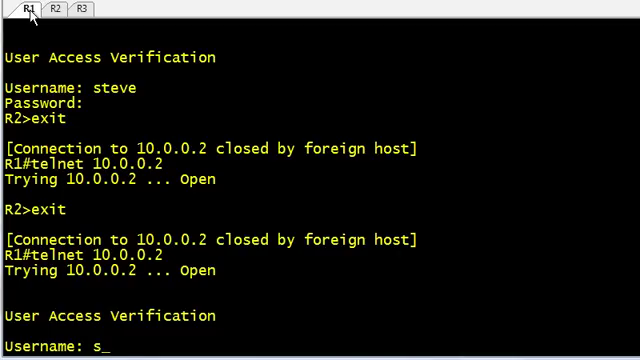
type("teve")
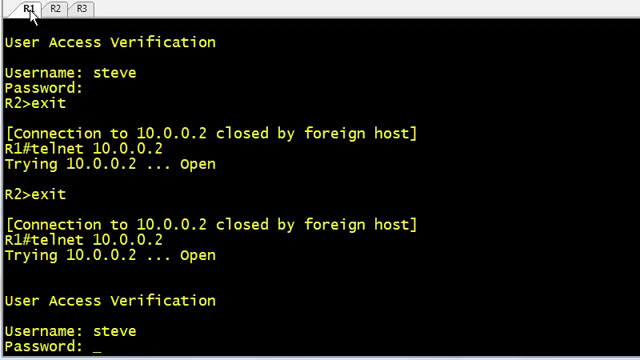
type("exit")
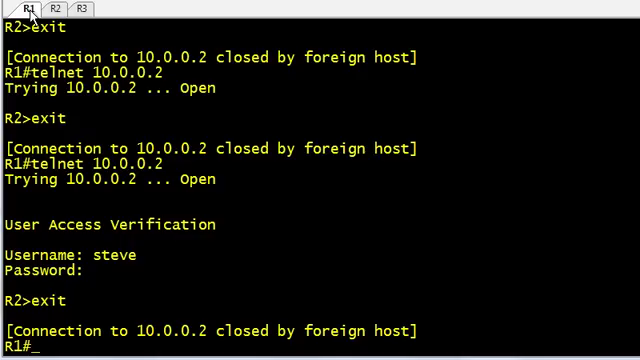
left_click(52, 8)
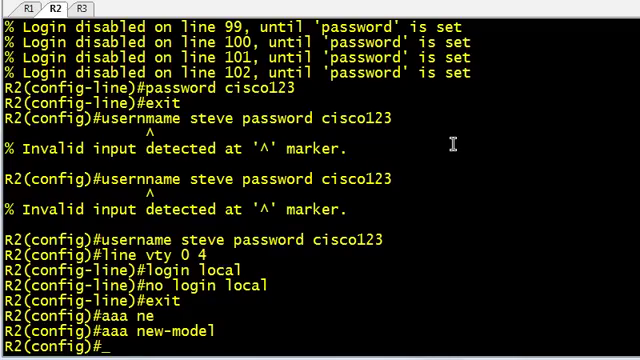
Enter aaa authentication login FREE none on R2 after listing methods with ?, then line vty 0 4.
type("aaa authentication")
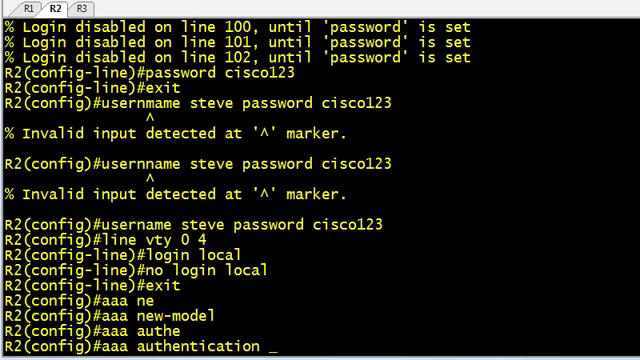
type("login")
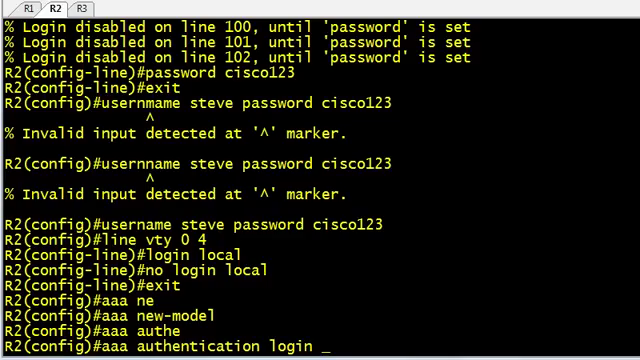
type("FRE")
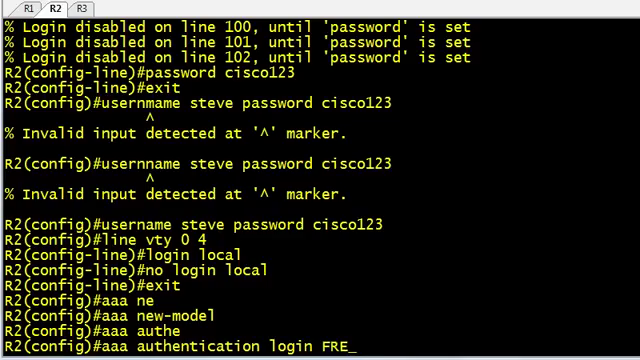
type("E non")
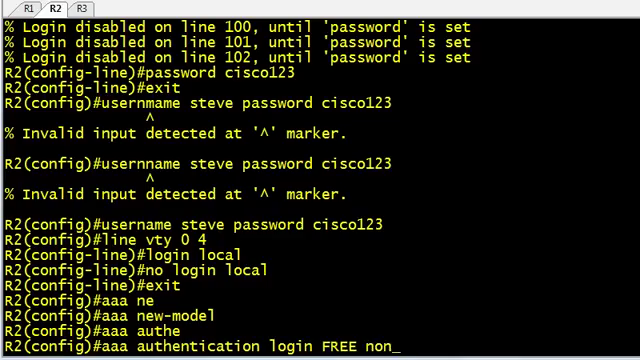
type("?")
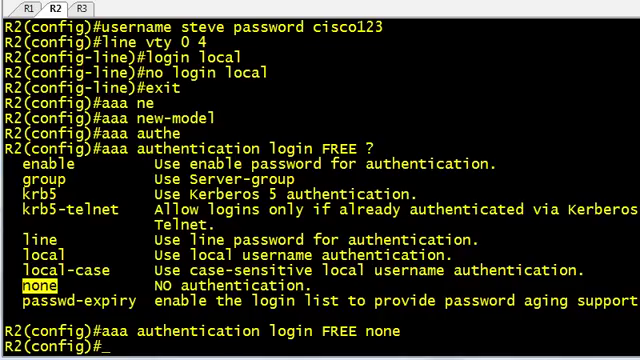
type("line vty 0 4")
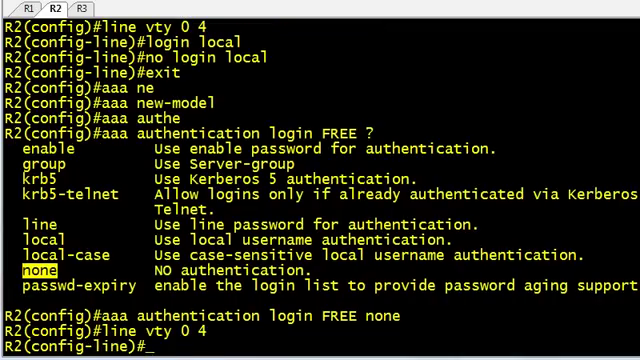
Set login authentication FREE on vty 0 4, end, and turn on debug aaa authentication.
type("login")
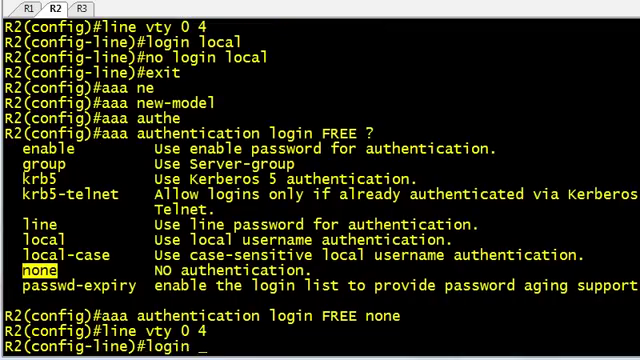
type("authentication")
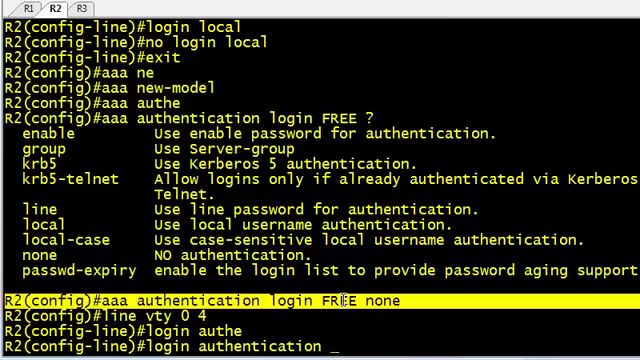
type("FREE")
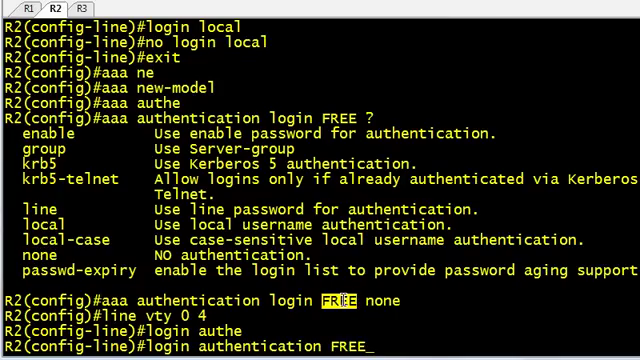
key("Return")
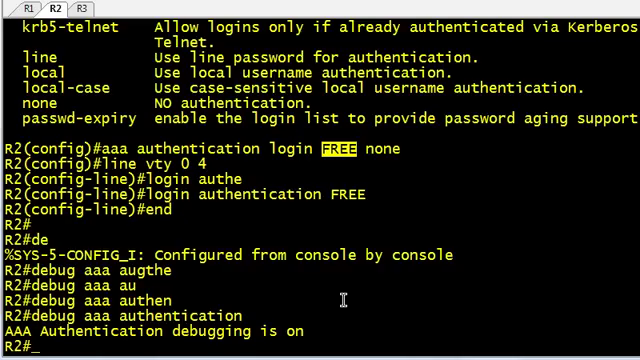
mouse_move(24, 14)
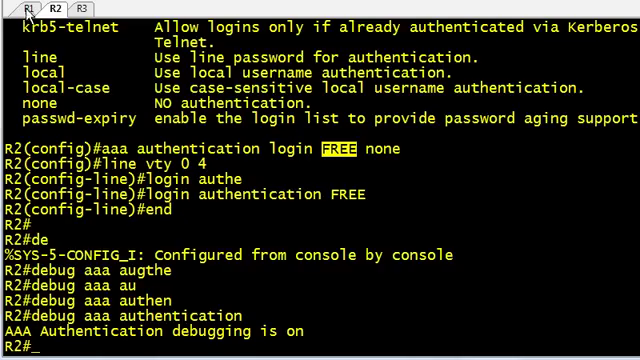
Telnet from R1 without credentials, see FREE picked in R2's debug, and re-enter configure terminal.
left_click(32, 8)
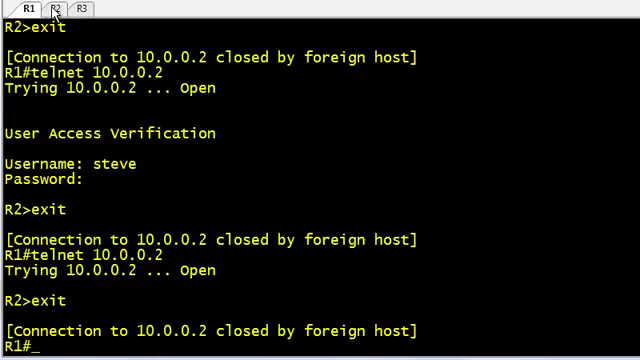
left_click(56, 8)
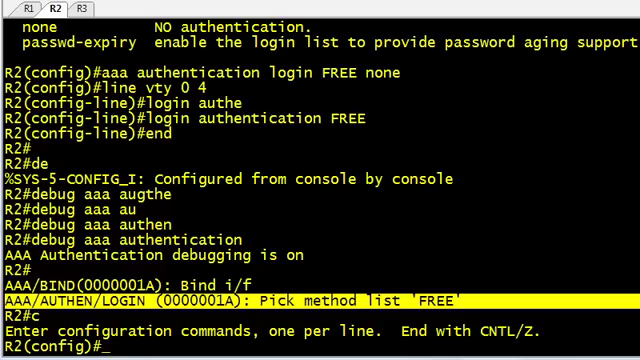
Redefine aaa authentication login FREE with method line, then with method local.
type("login authentication FREE")
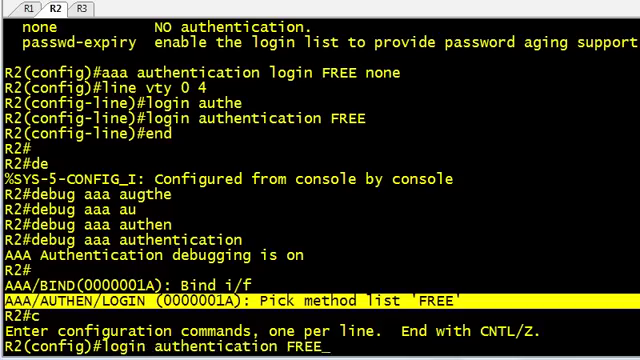
type("aaa authentication login FREE none")
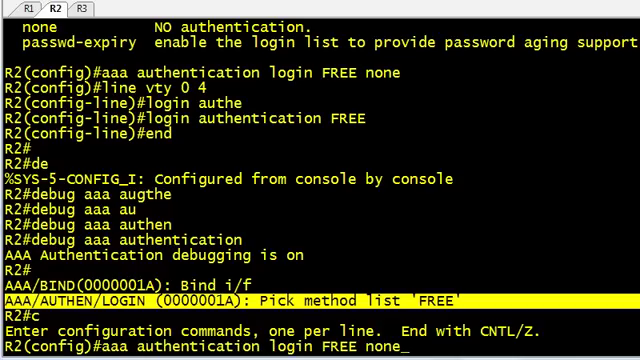
key("BackSpace")
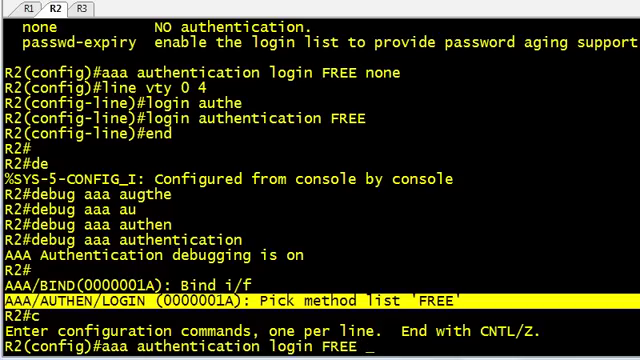
type("p")
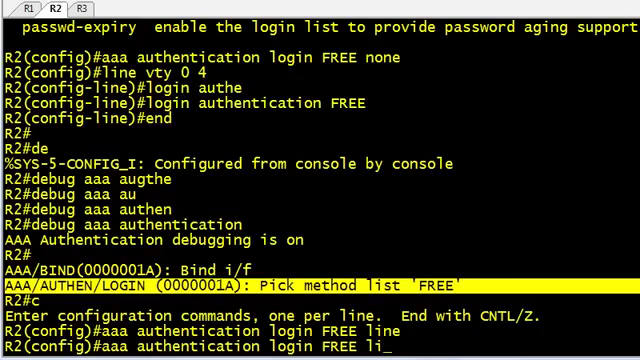
key("BackSpace")
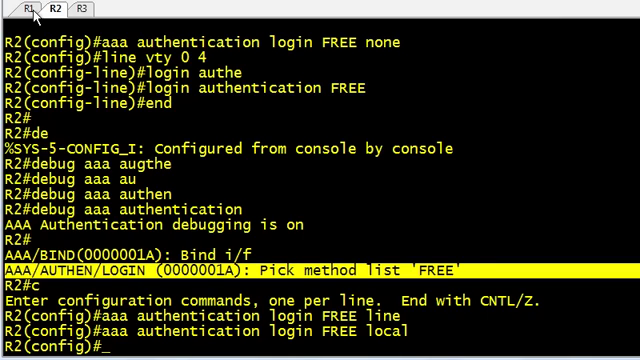
From R1 telnet to 10.0.0.2 as steve, run who, exit, then view R2's debug showing FREE picked.
left_click(16, 8)
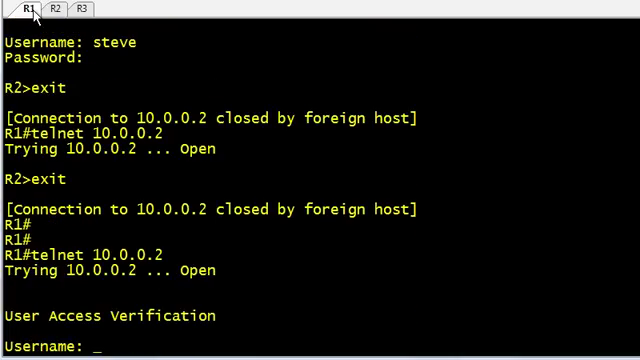
type("stev")
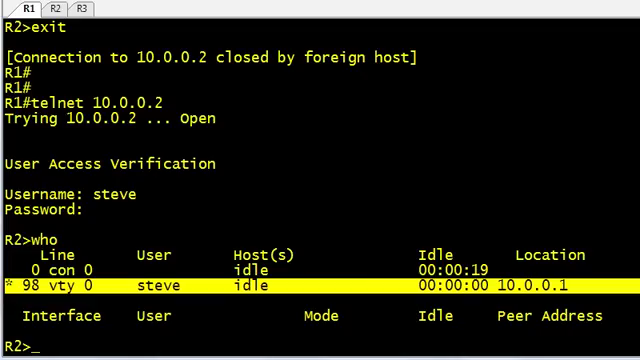
type("exit")
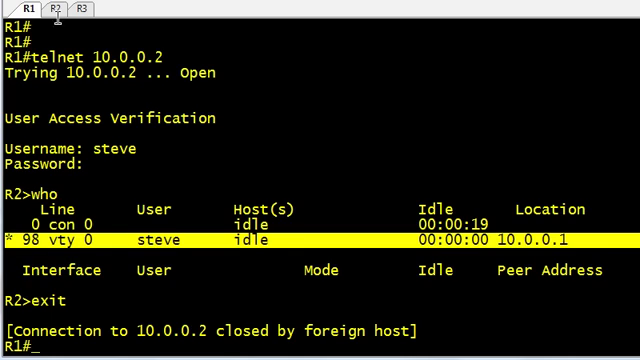
left_click(60, 8)
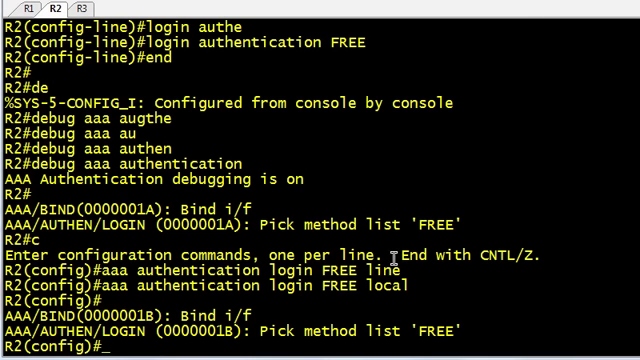